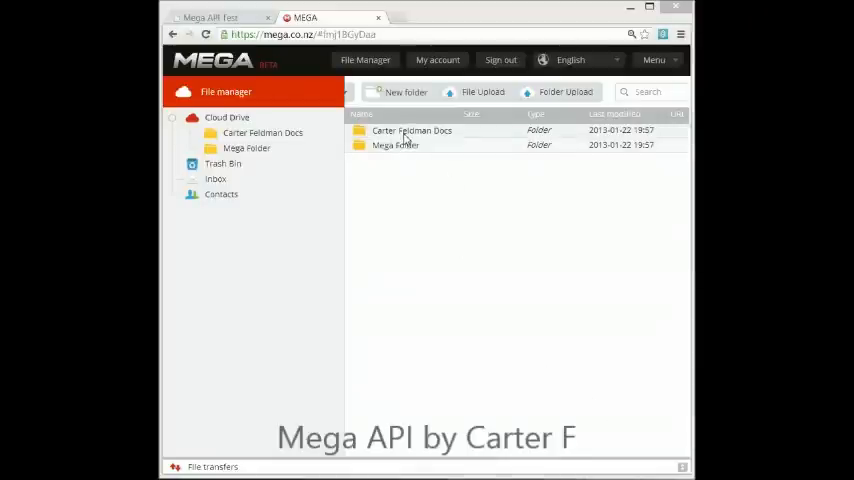
# Reload the Cloud Drive folder listing a few times to review its folders.
pyautogui.click(228, 116)
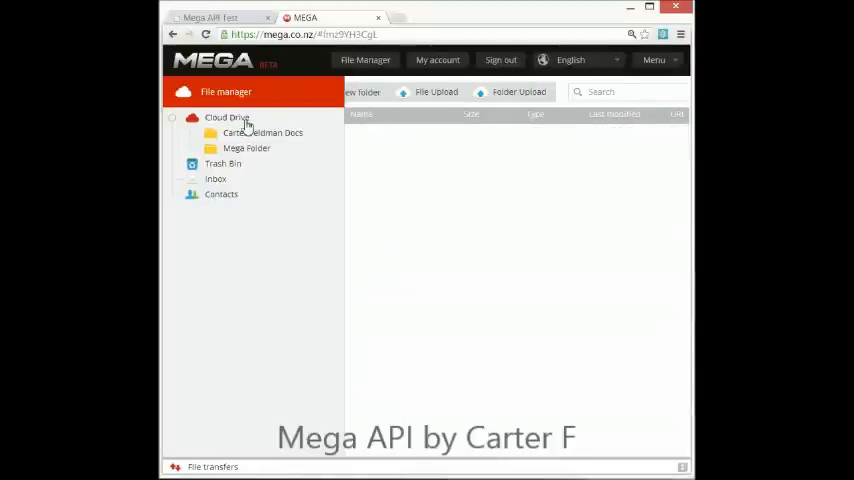
pyautogui.click(228, 116)
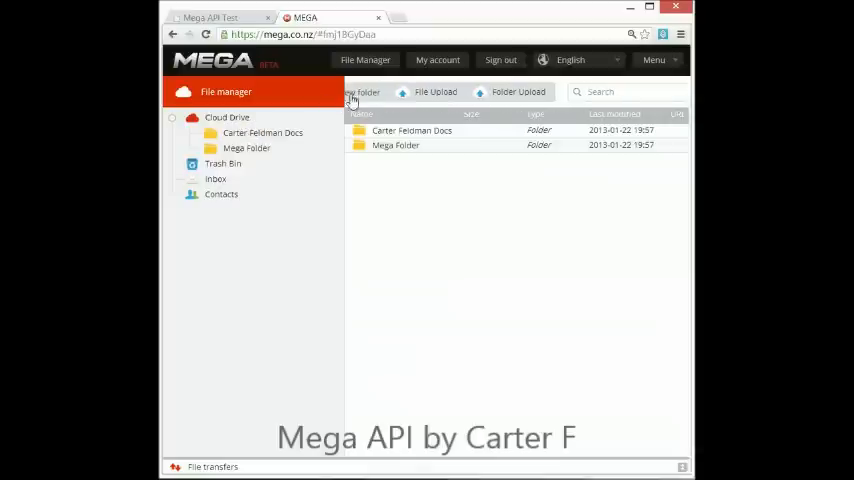
pyautogui.click(228, 116)
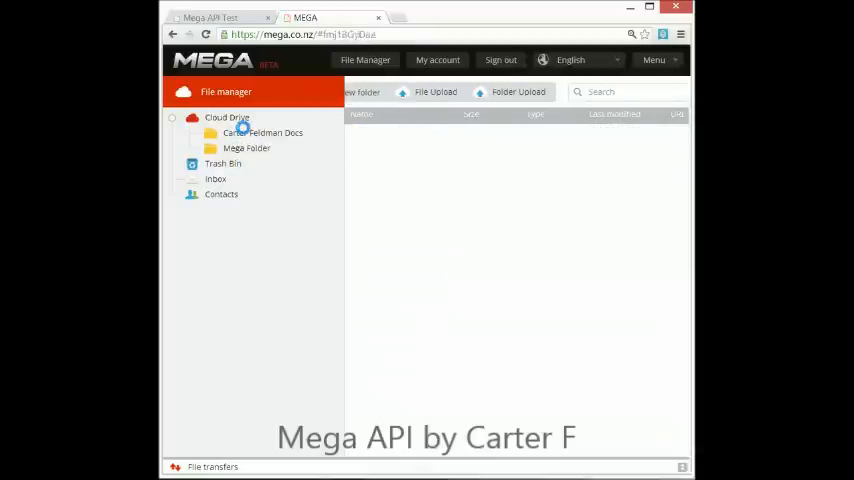
pyautogui.click(228, 116)
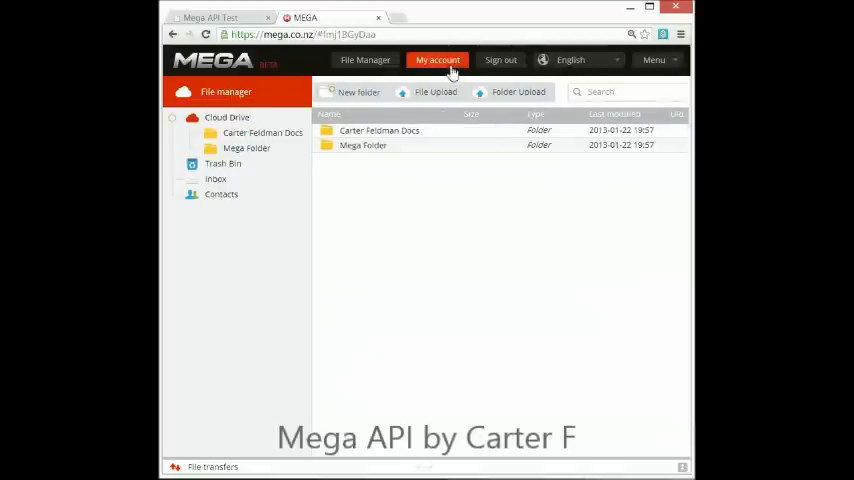
# Sign out of the MEGA account and switch to the local Mega API Test page.
pyautogui.click(500, 60)
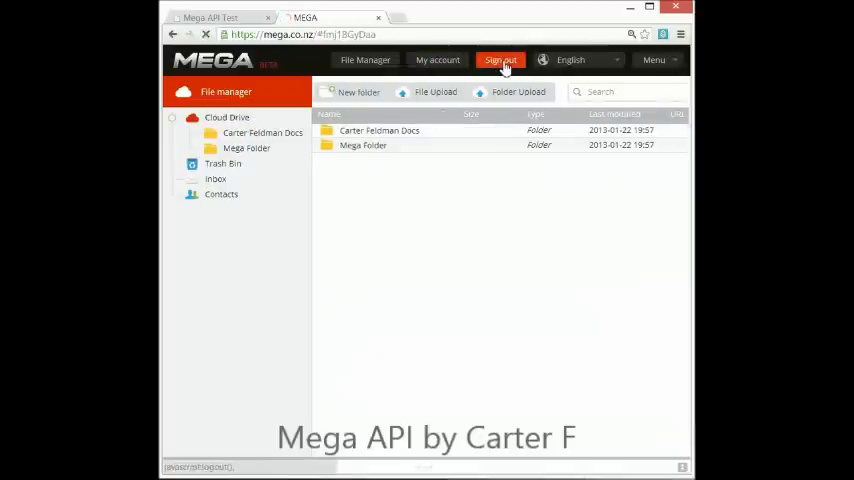
pyautogui.click(500, 60)
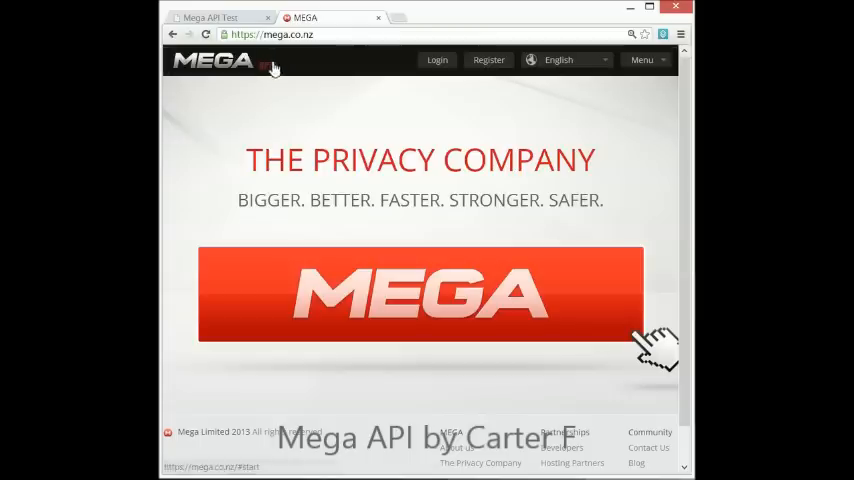
pyautogui.click(210, 16)
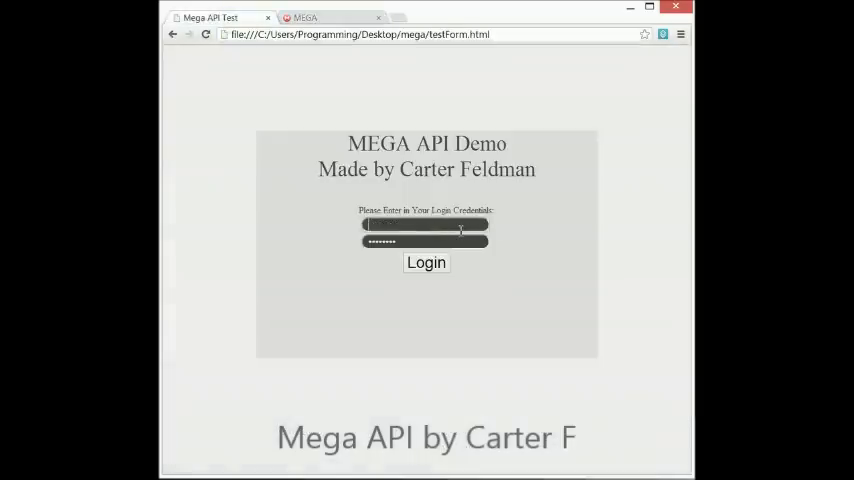
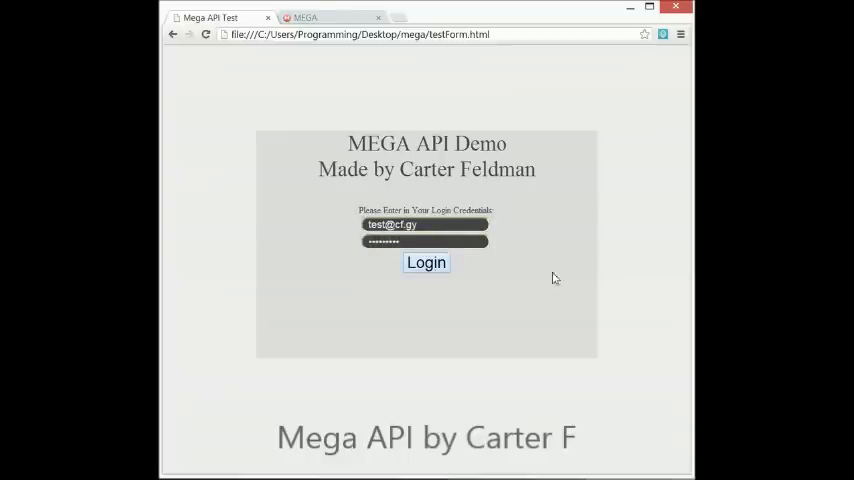
# Log in to the demo page with the test account email and password.
pyautogui.click(426, 262)
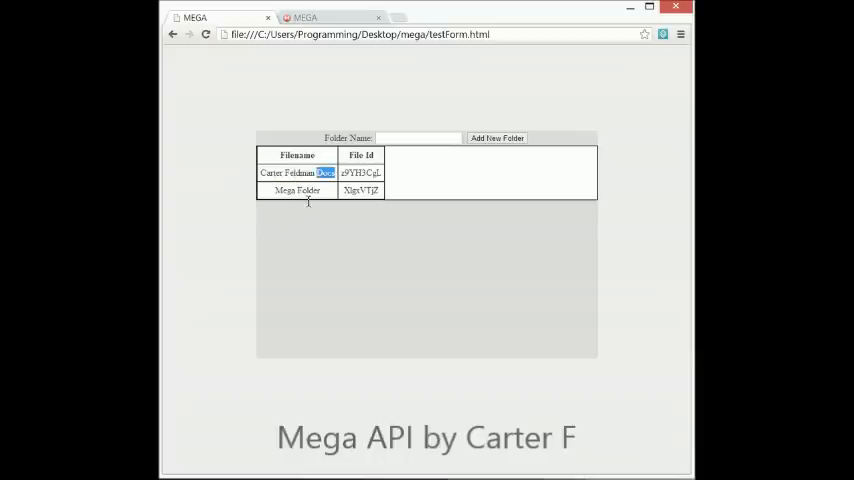
# Add the folders 'Lets make a folder' and 'asegasevgse' to the account.
pyautogui.write('Let')
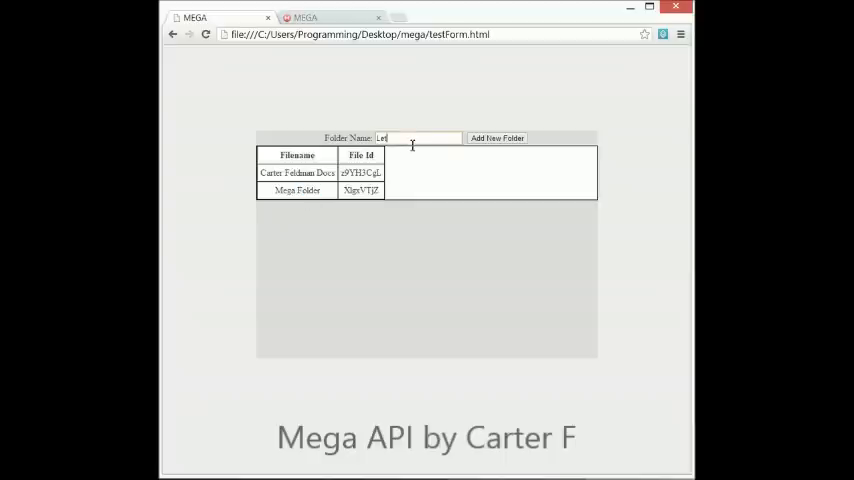
pyautogui.write('Lets make a folder')
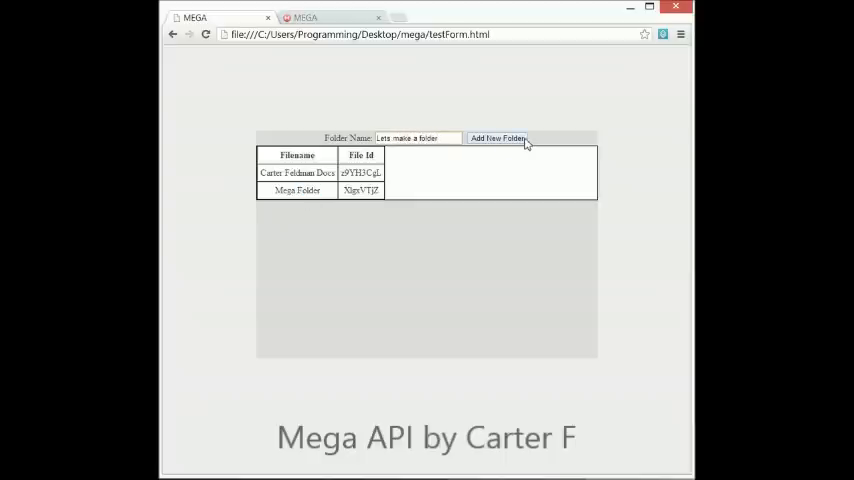
pyautogui.click(496, 138)
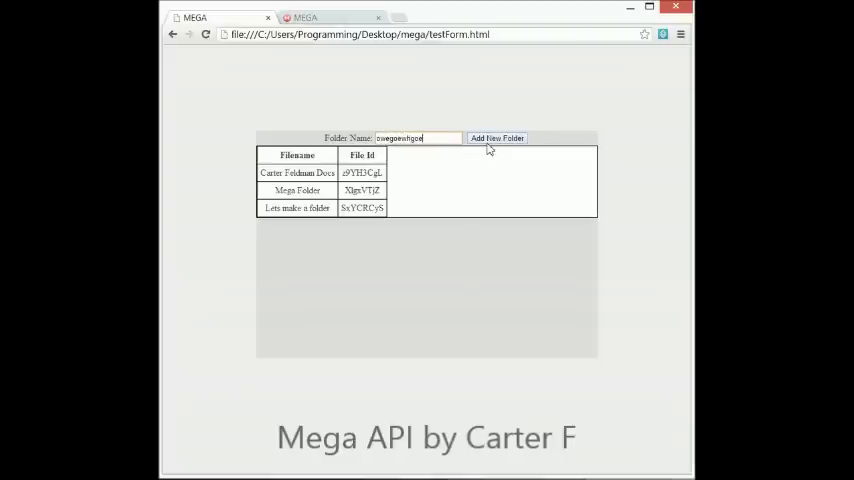
pyautogui.click(496, 138)
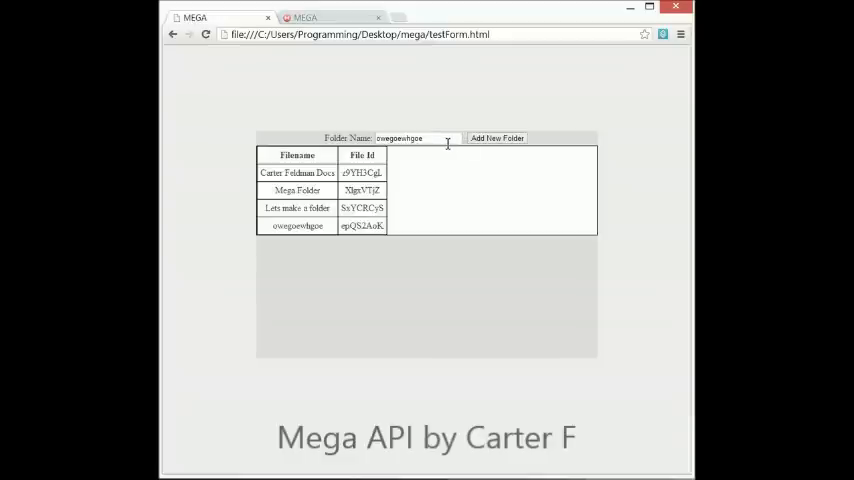
pyautogui.press('Backspace')
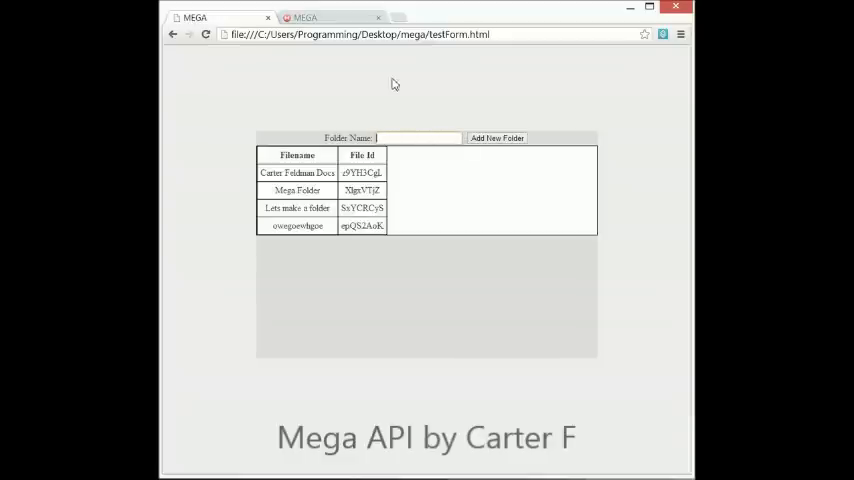
pyautogui.click(330, 18)
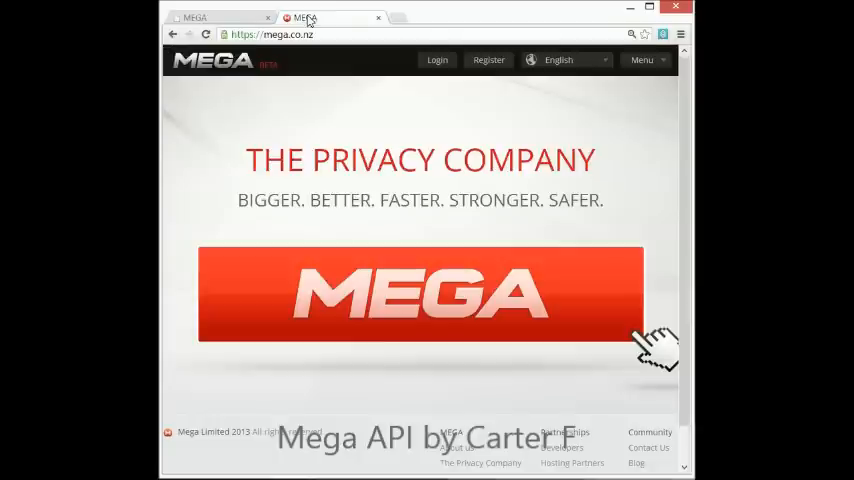
pyautogui.click(436, 60)
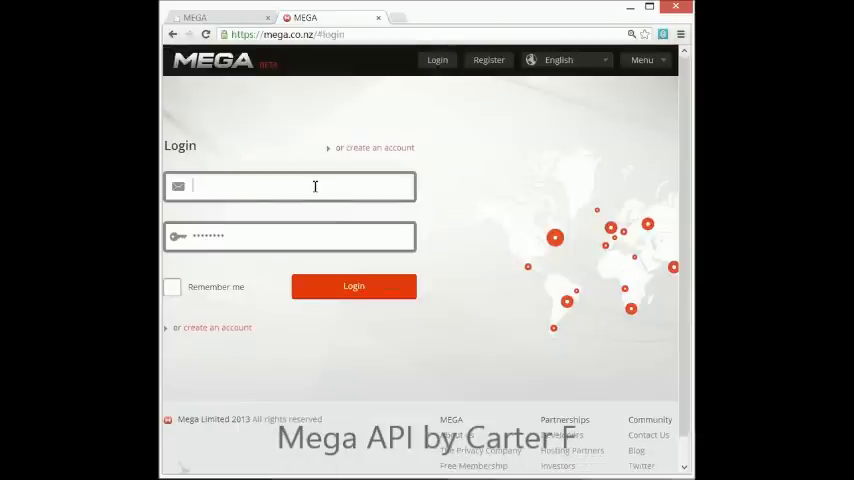
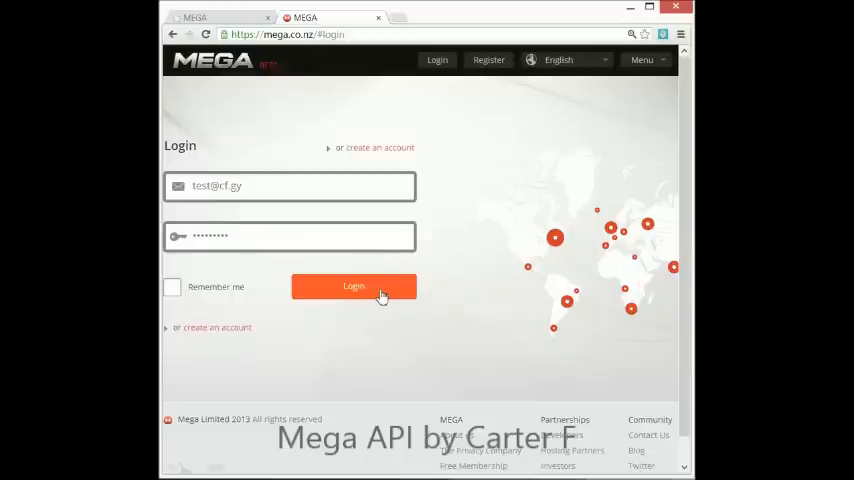
pyautogui.click(352, 286)
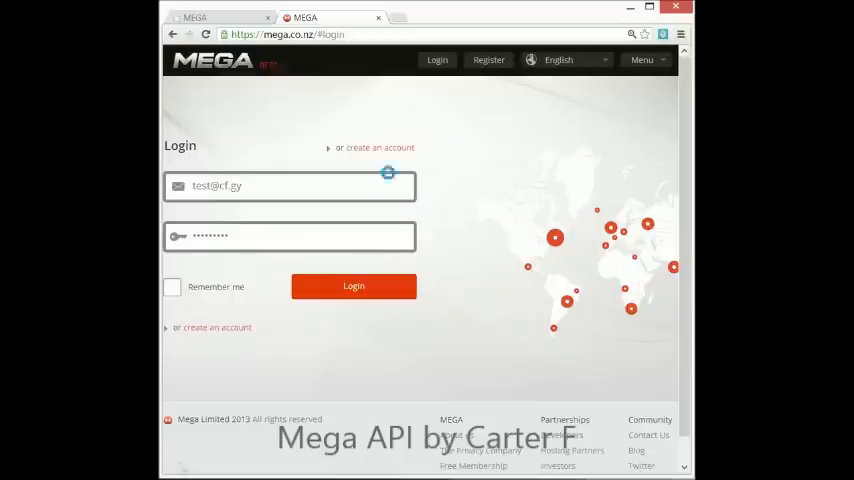
# Sign in and open each new folder, then return to the four-folder Cloud Drive list.
pyautogui.click(352, 286)
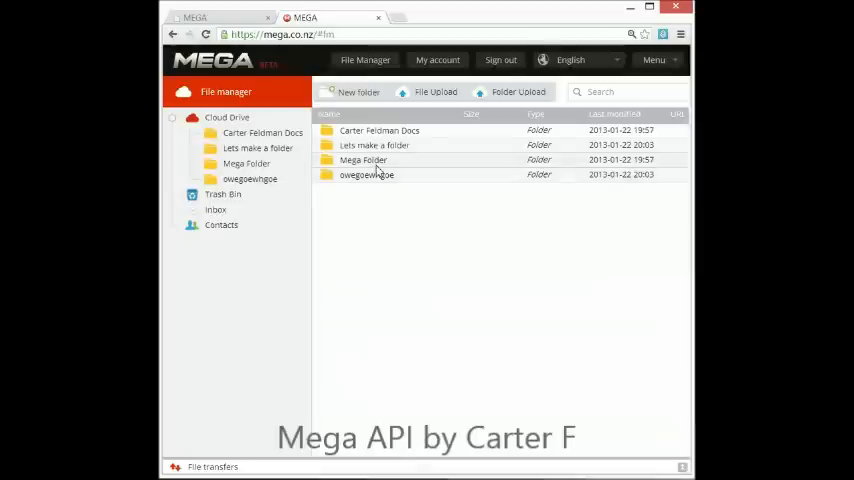
pyautogui.doubleClick(364, 160)
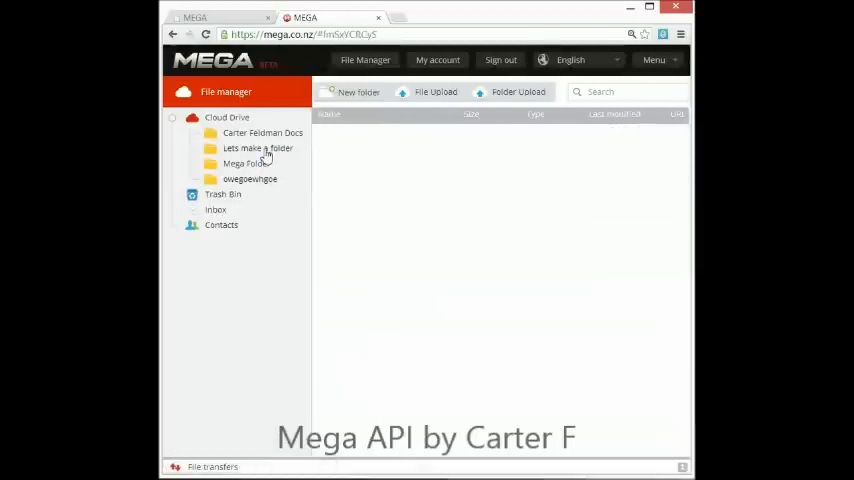
pyautogui.click(228, 116)
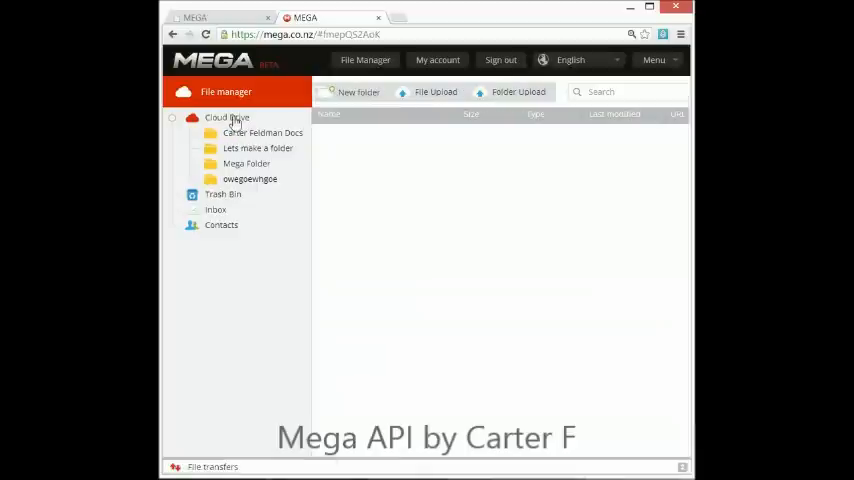
pyautogui.click(228, 116)
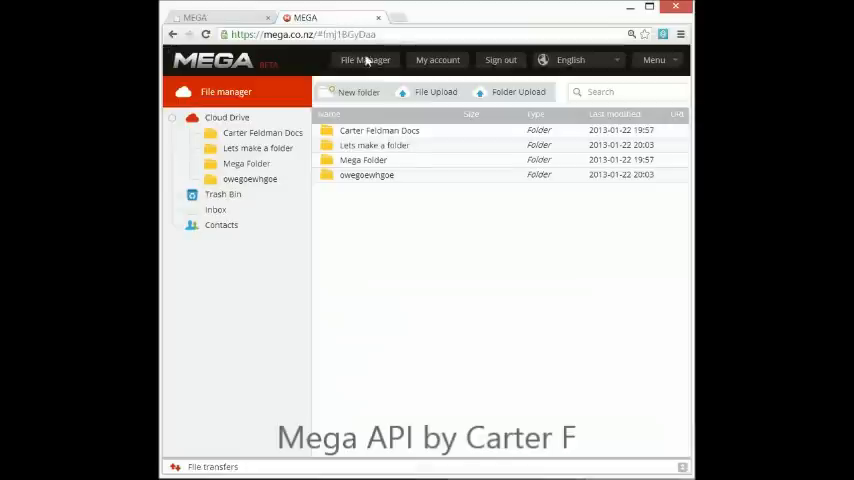
pyautogui.moveTo(436, 124)
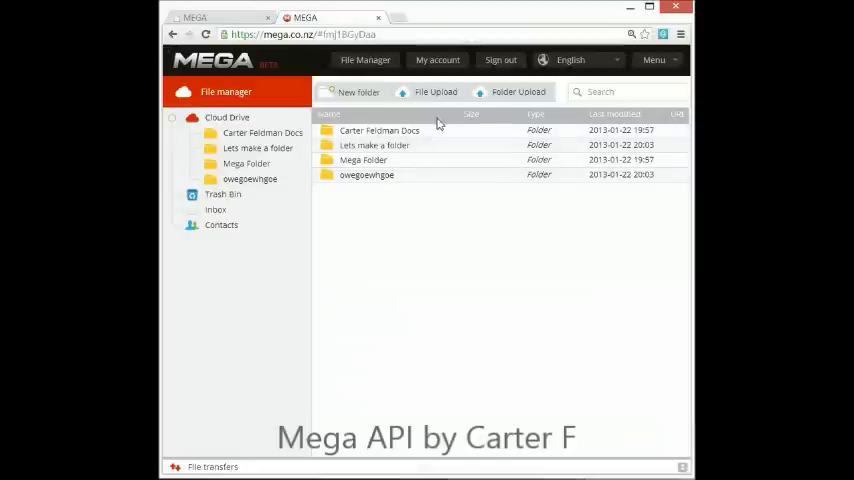